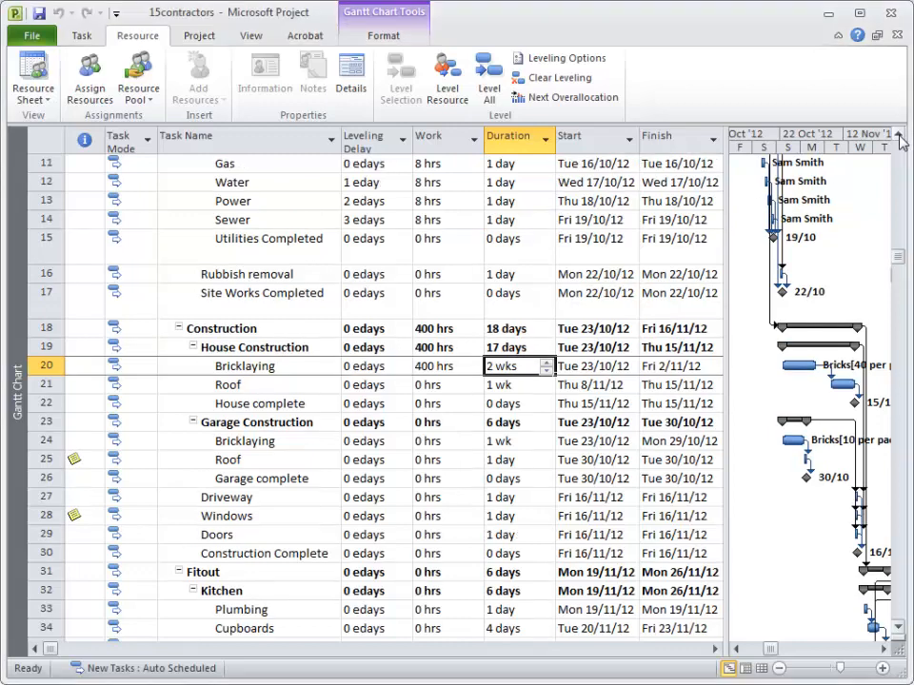
Scroll up to bring the Utilities tasks Gas, Water, Power and Sewer into view.
scroll(up, 3)
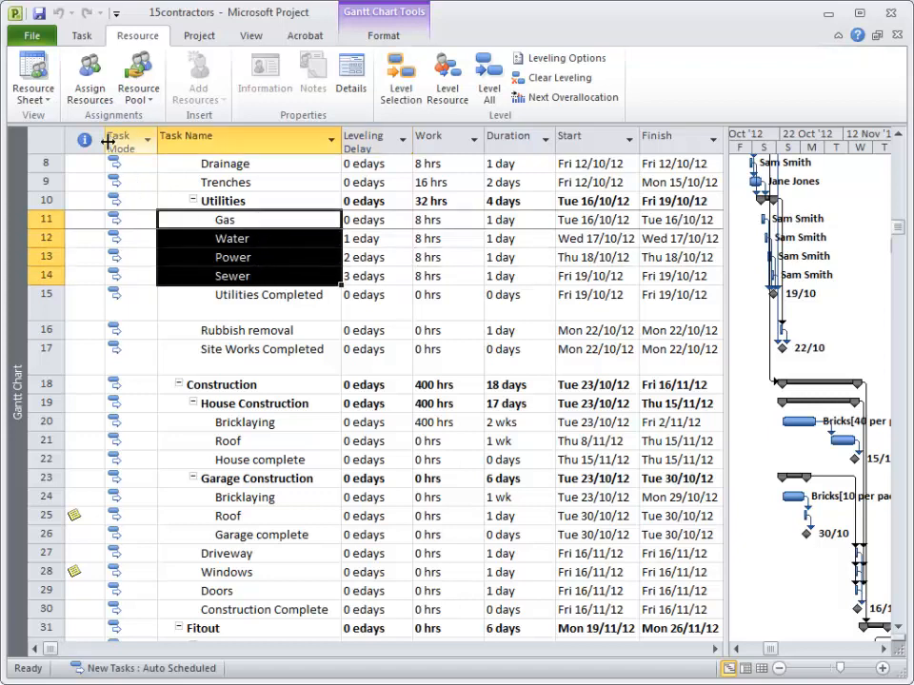
mouse_move(87, 74)
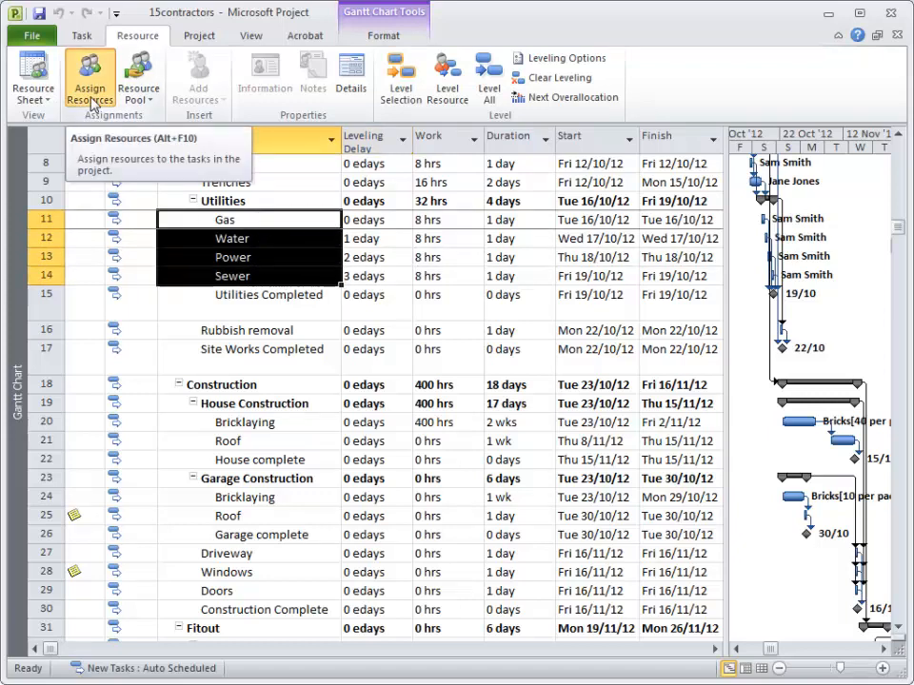
In Assign Resources, remove the old assignment and assign Sam Smith to Gas, Water, Power and Sewer.
click(87, 76)
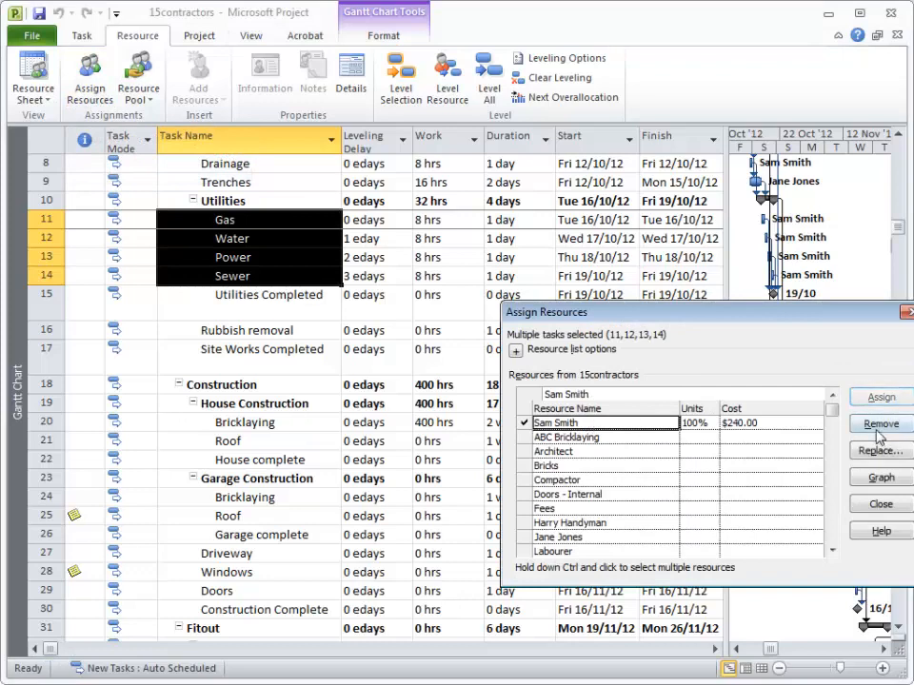
click(880, 422)
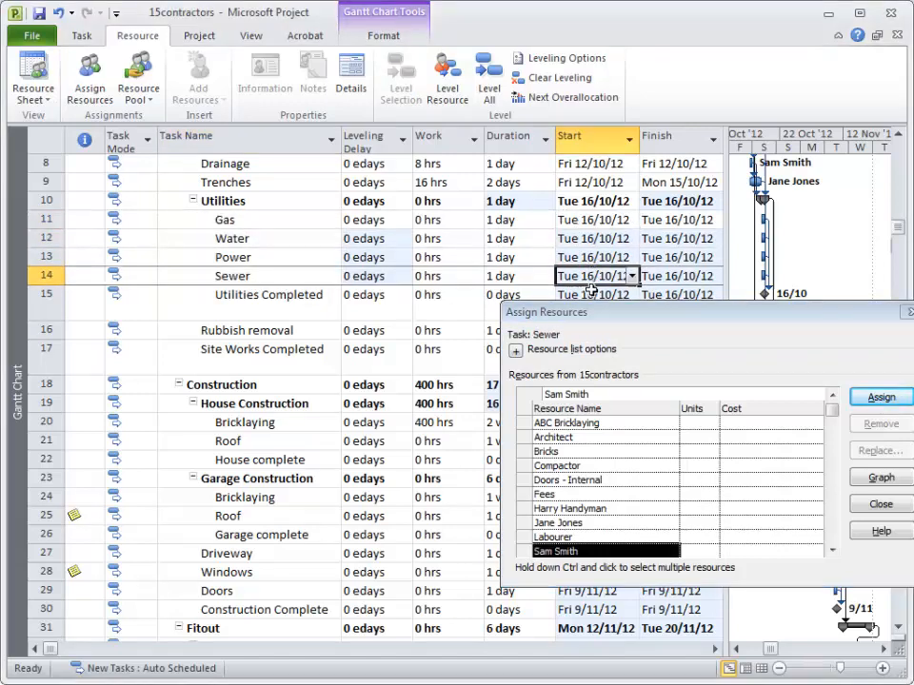
drag(224, 221, 224, 276)
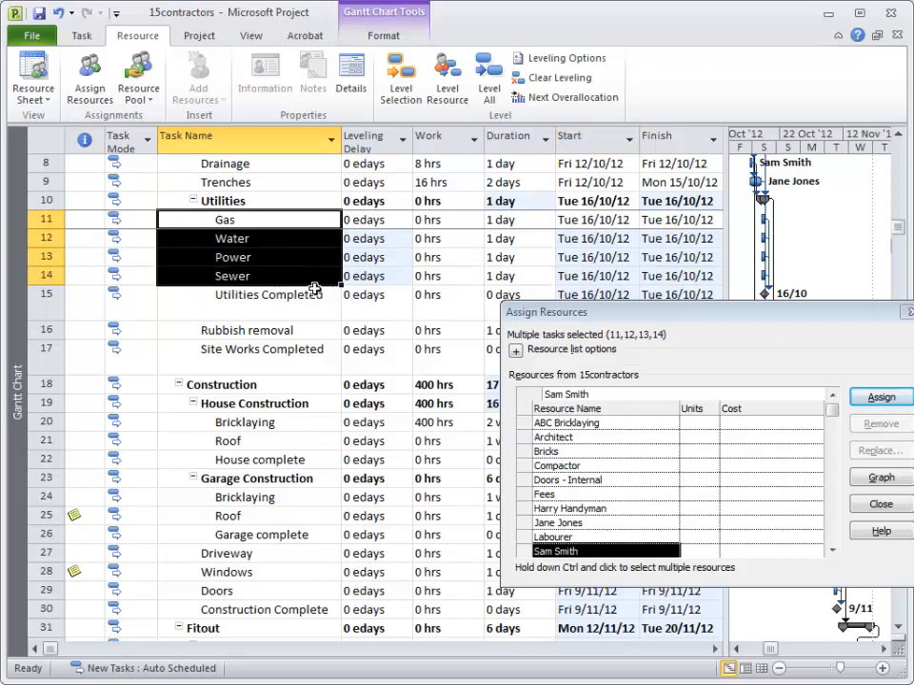
click(879, 396)
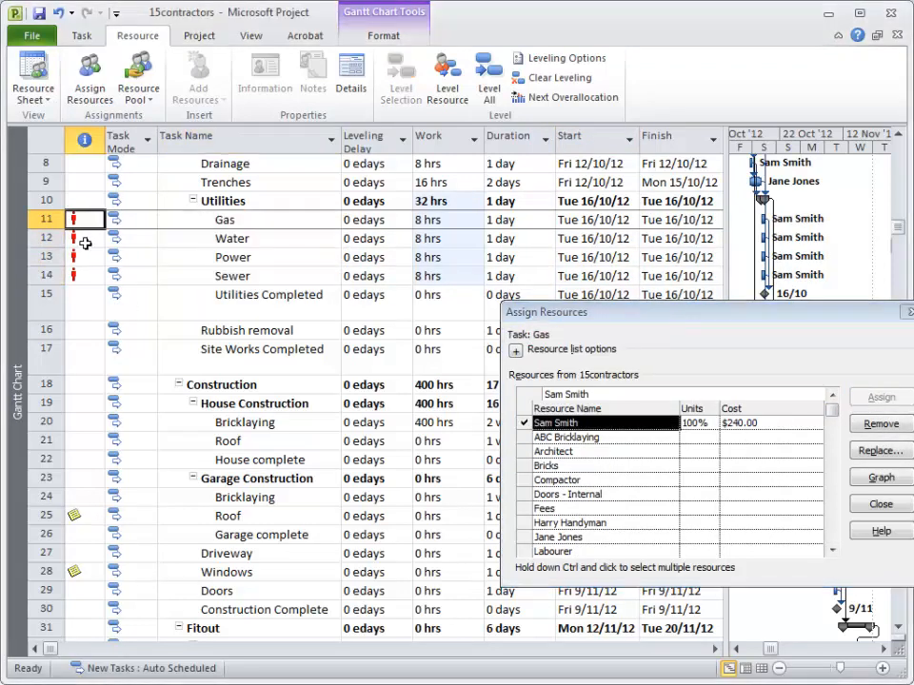
Level All so the four utility tasks run consecutively from 16 to 19 October.
click(233, 237)
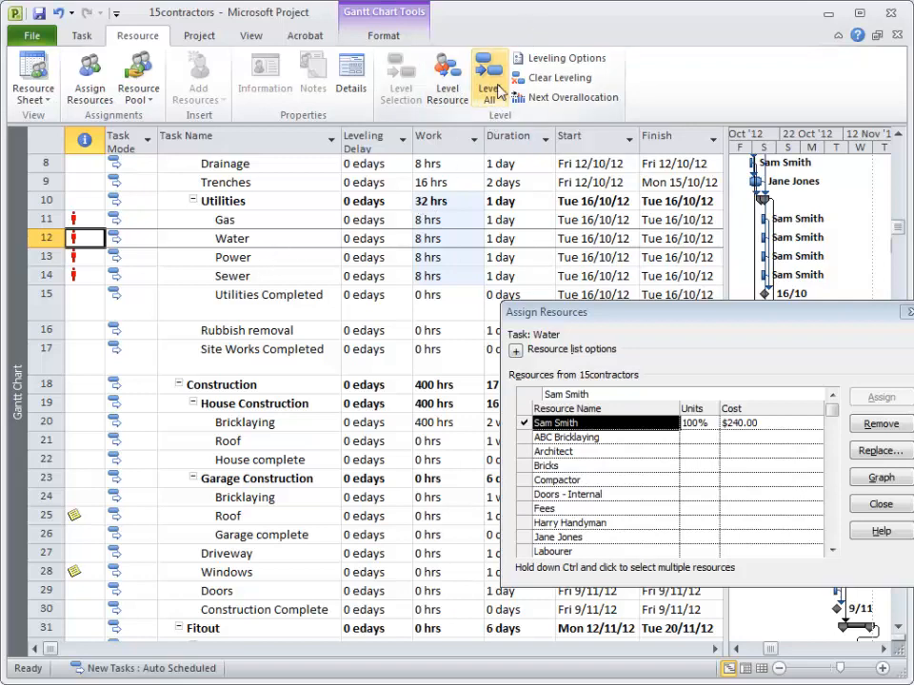
click(487, 76)
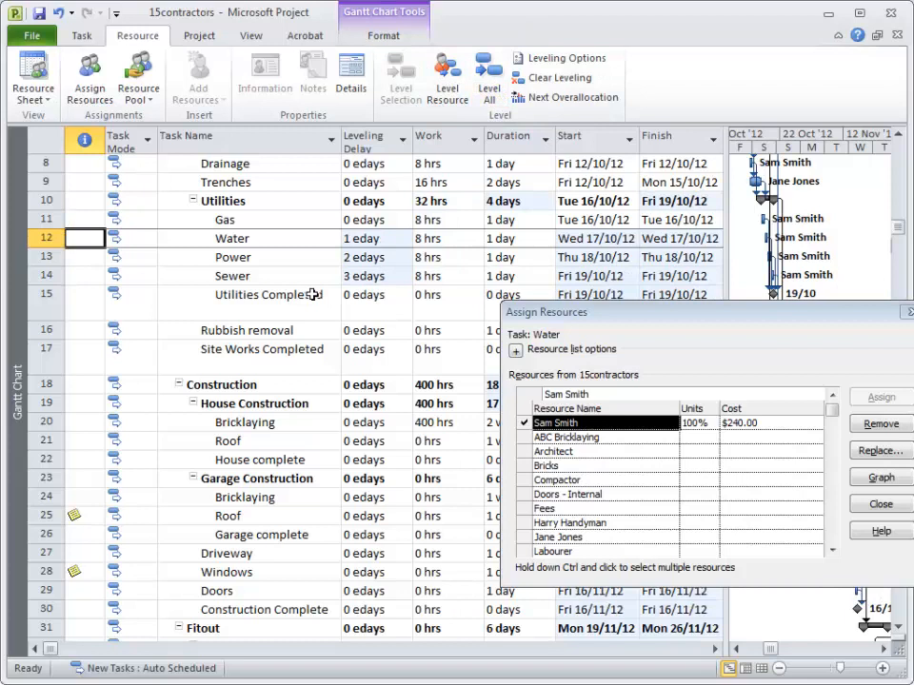
mouse_move(301, 251)
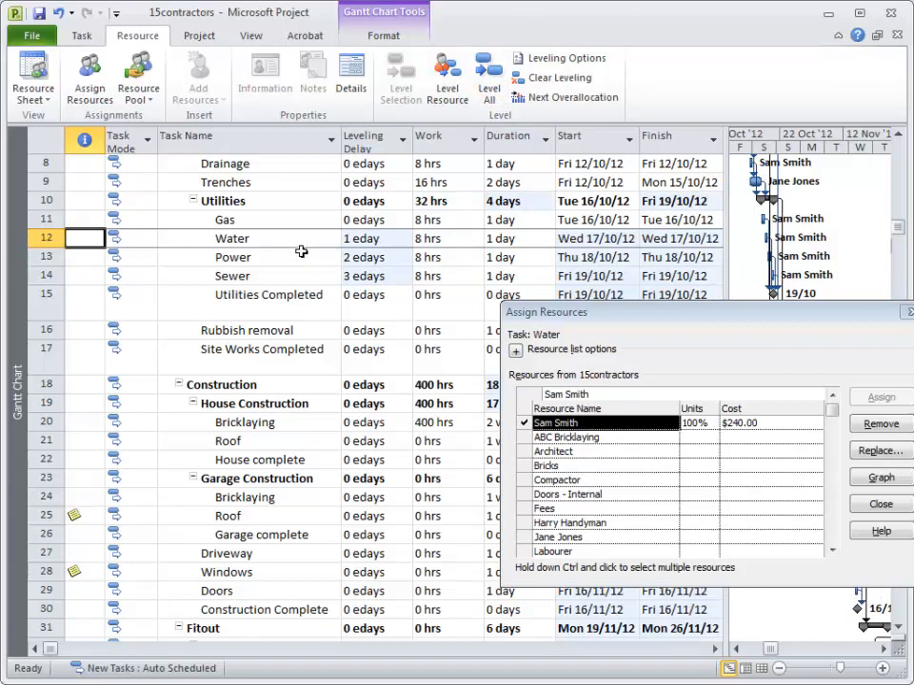
mouse_move(415, 217)
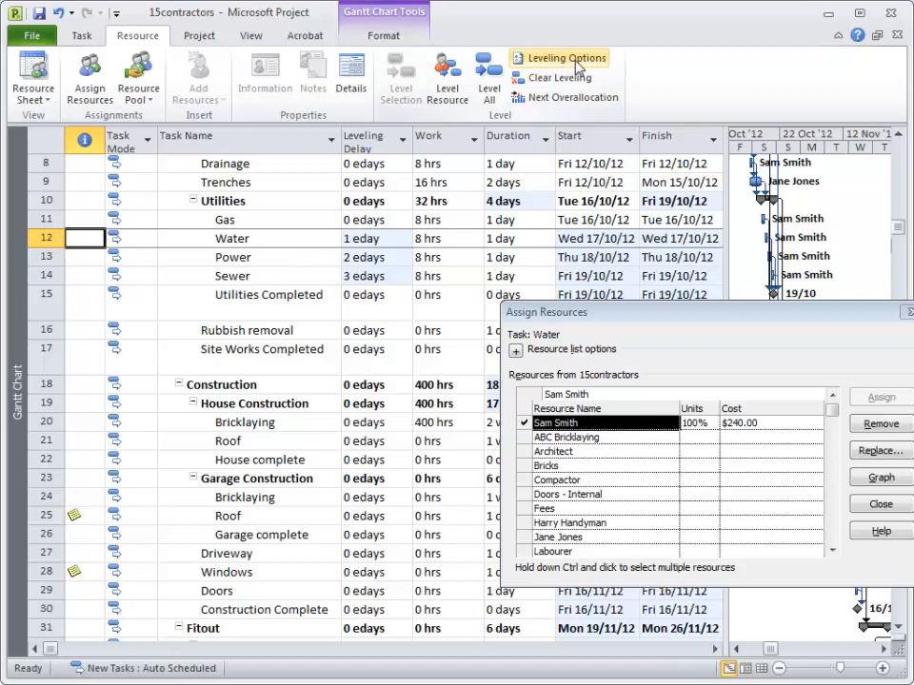
click(560, 57)
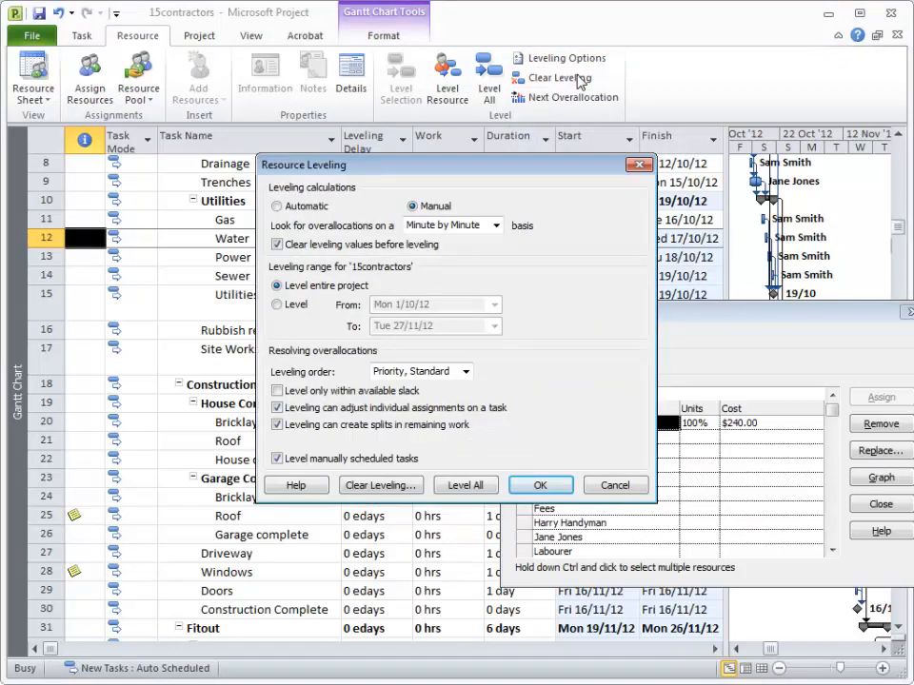
mouse_move(426, 380)
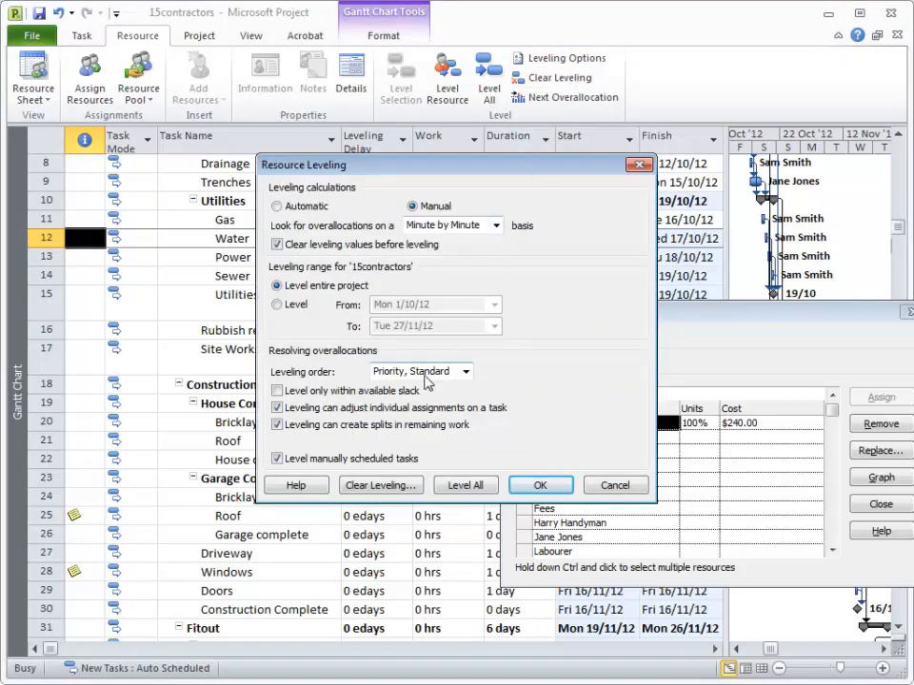
click(465, 372)
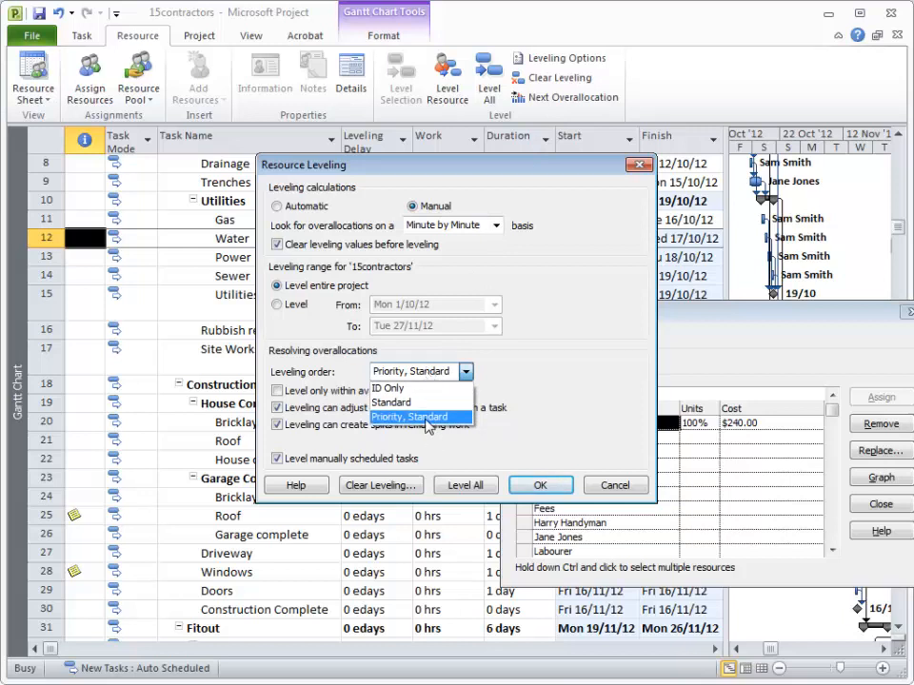
click(411, 417)
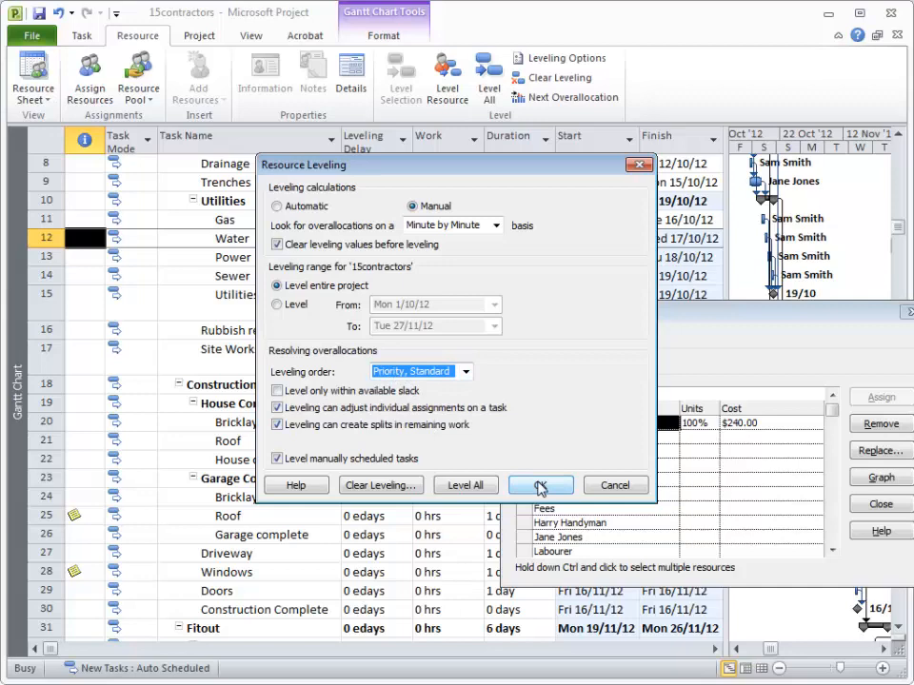
click(540, 485)
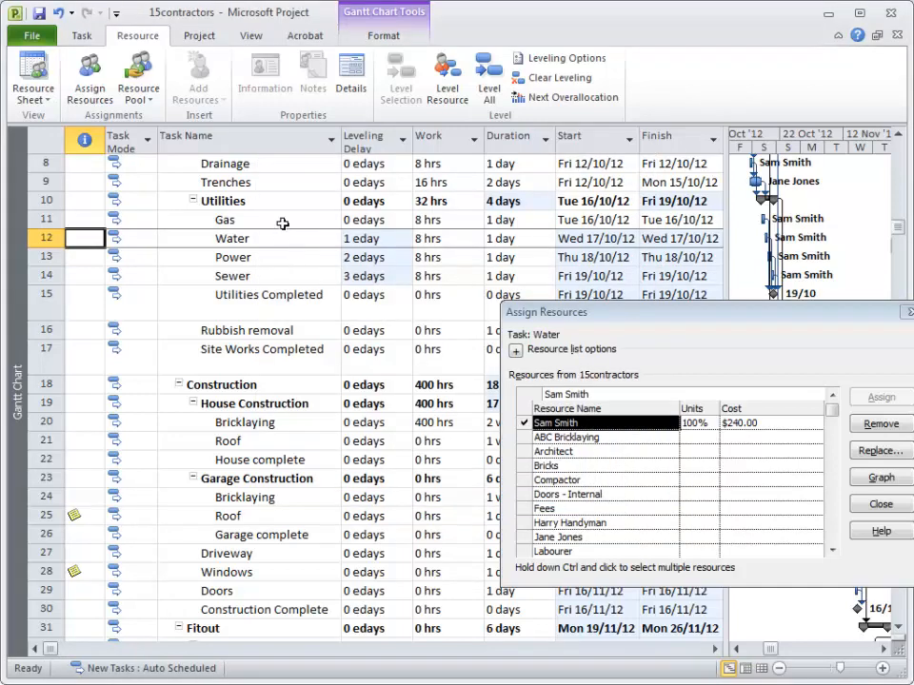
mouse_move(313, 266)
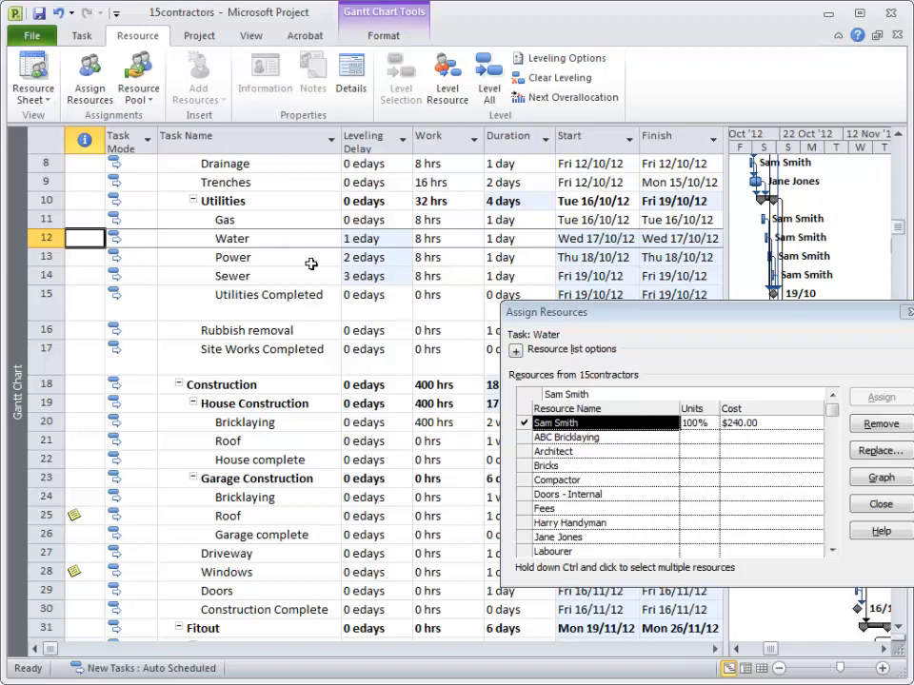
click(232, 257)
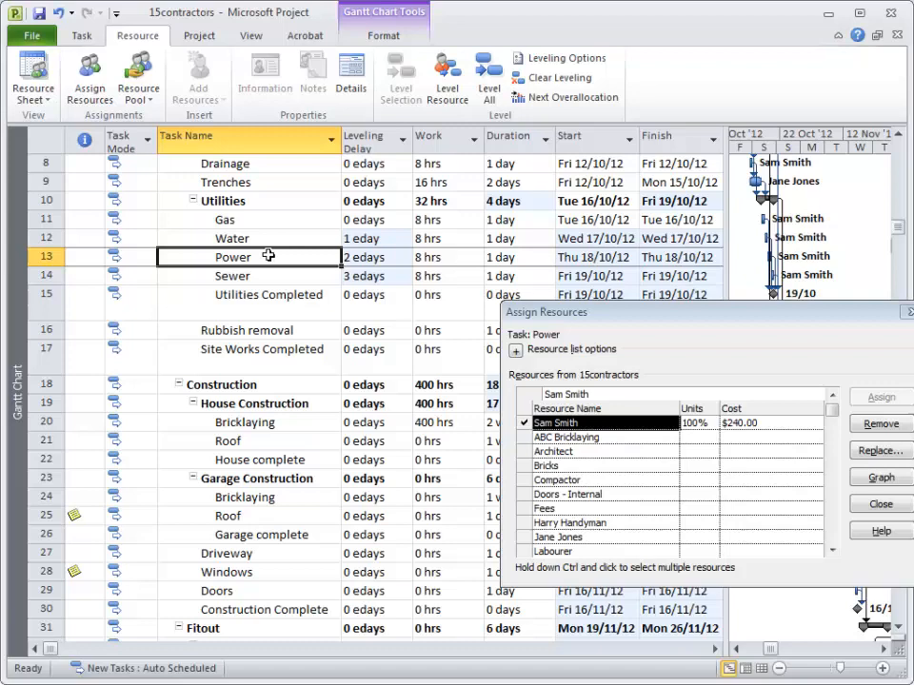
Give the Power task priority 600 in Task Information so it schedules first on 16 October.
double_click(232, 257)
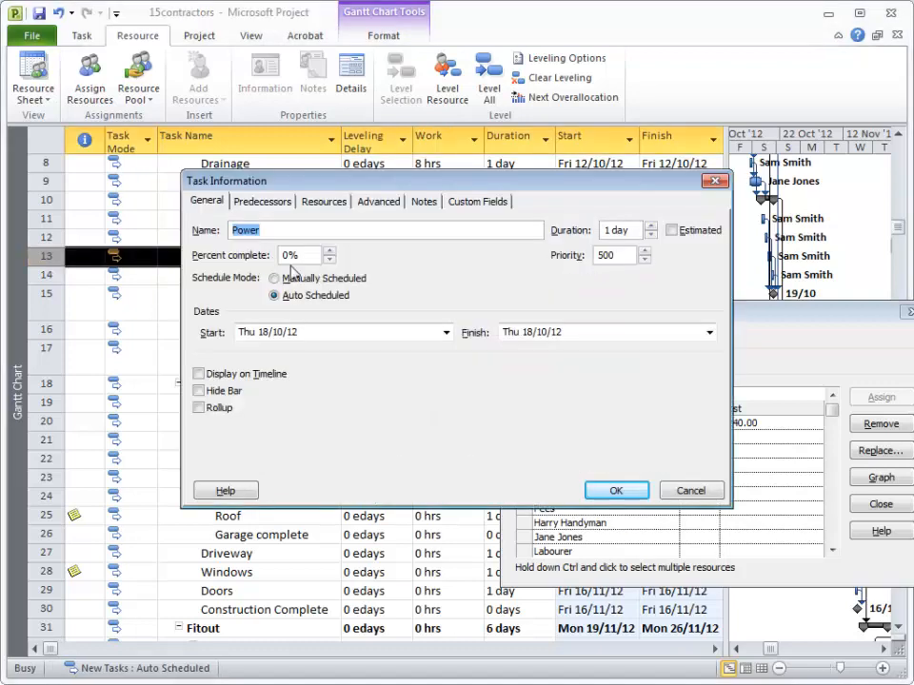
mouse_move(339, 255)
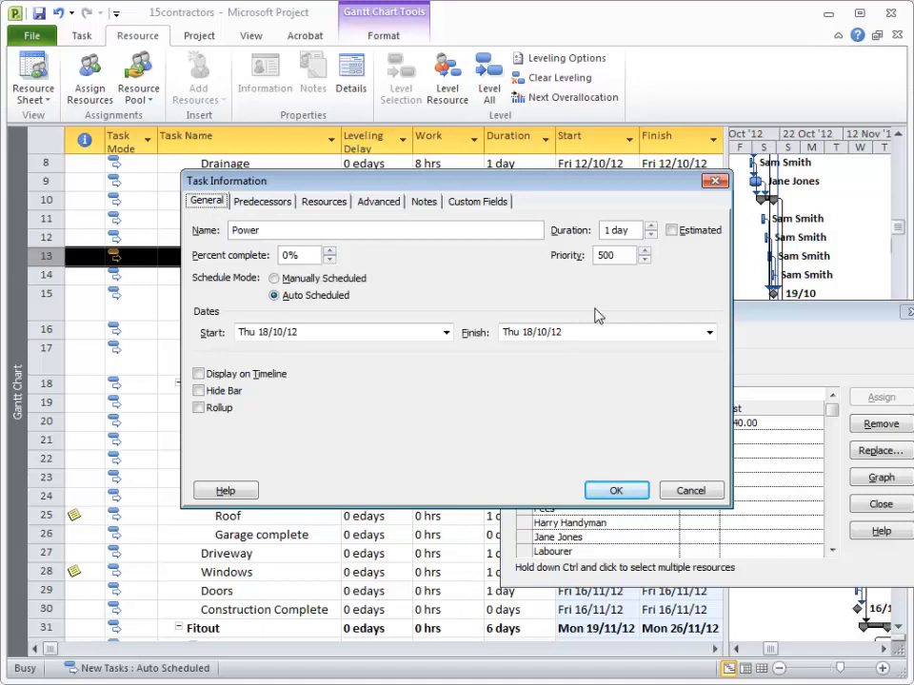
triple_click(609, 255)
text(1000)
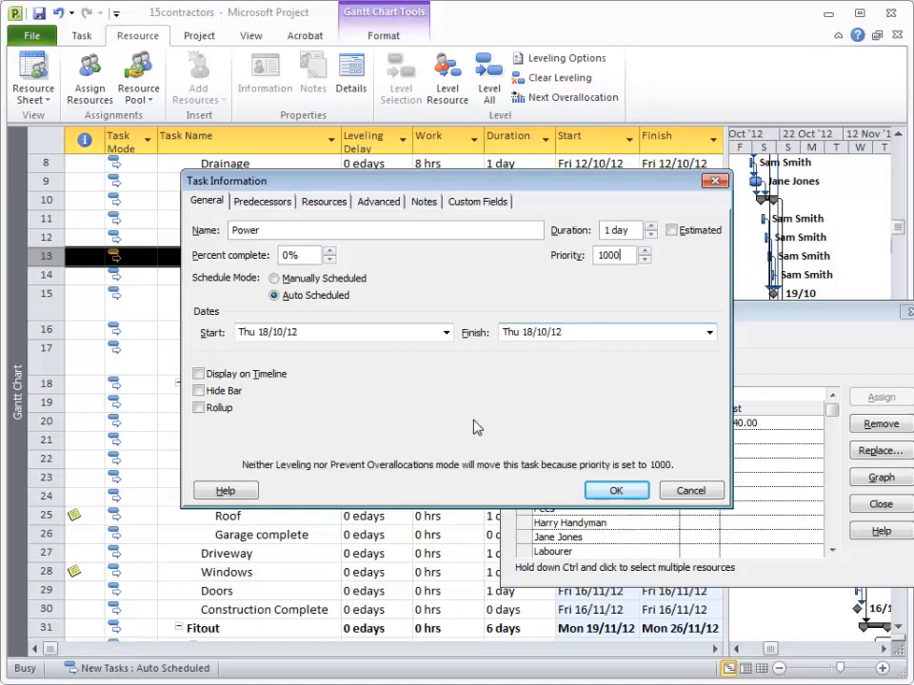
mouse_move(369, 477)
text(600)
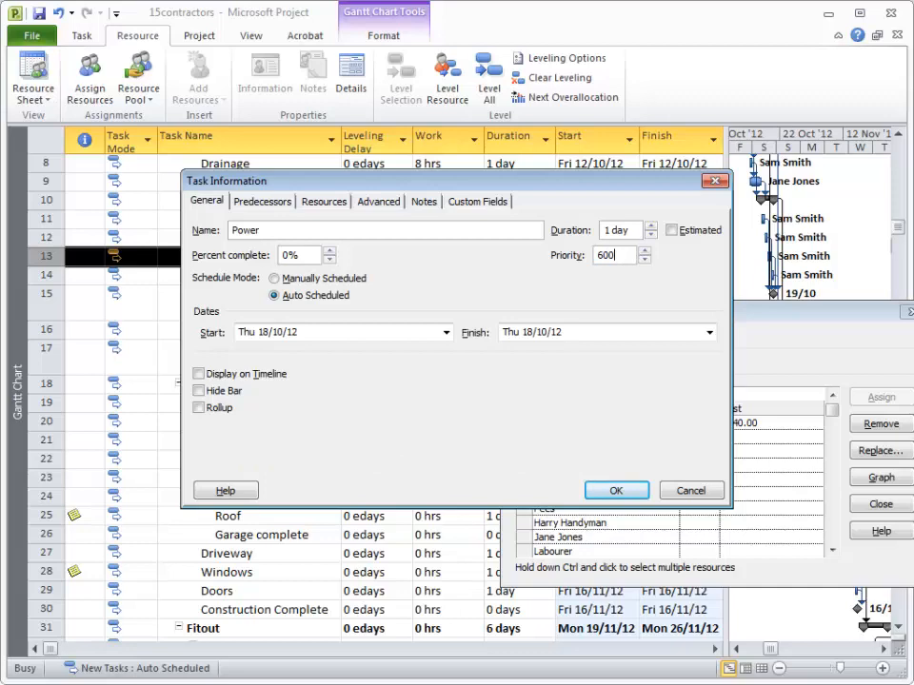
click(617, 489)
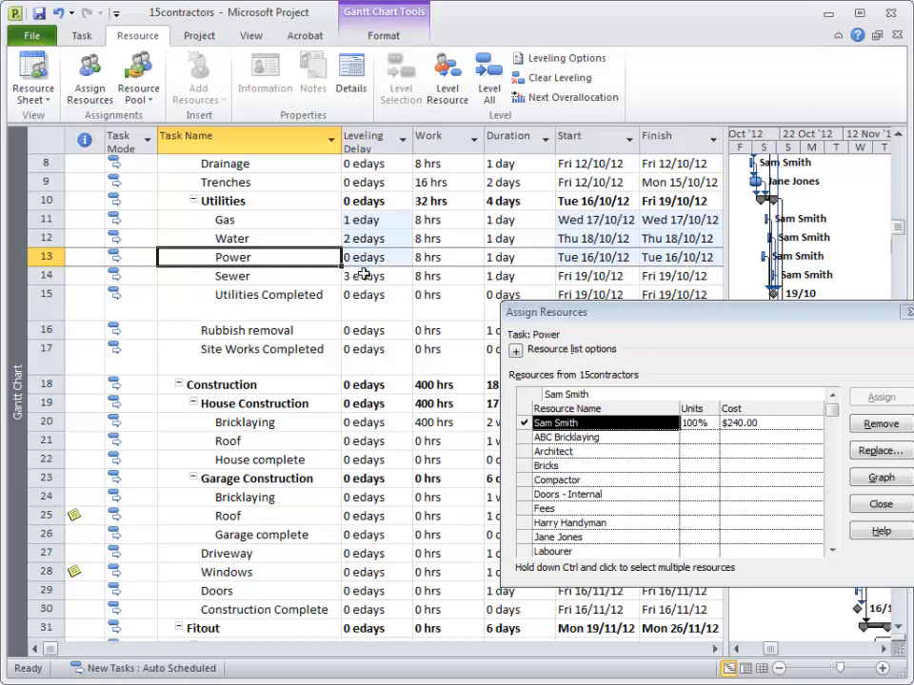
Give the Water task priority 550 so it follows Power on 17 October, pushing Gas to 18 October.
click(232, 238)
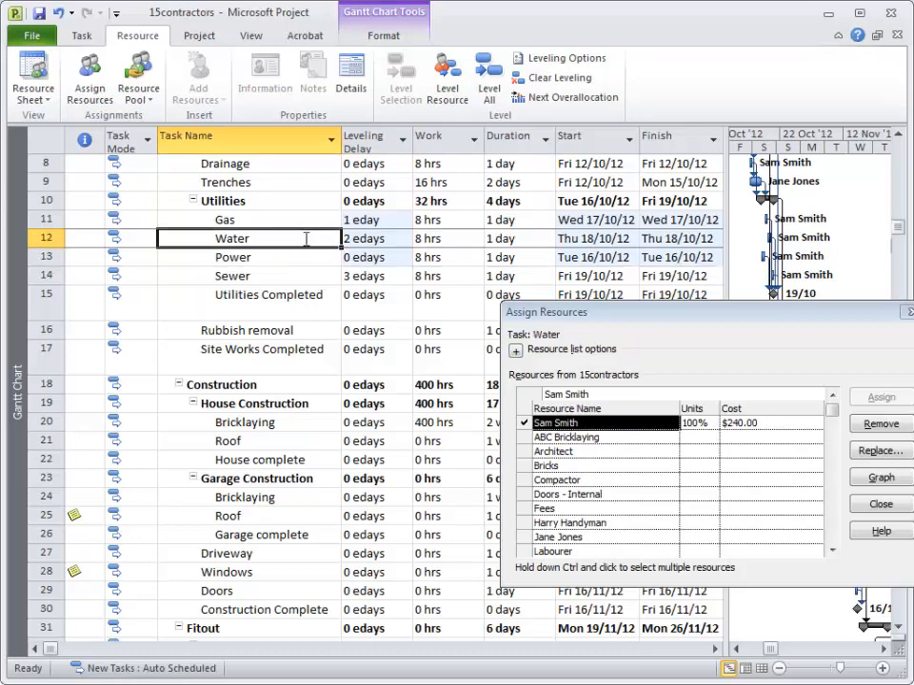
double_click(232, 238)
text(550)
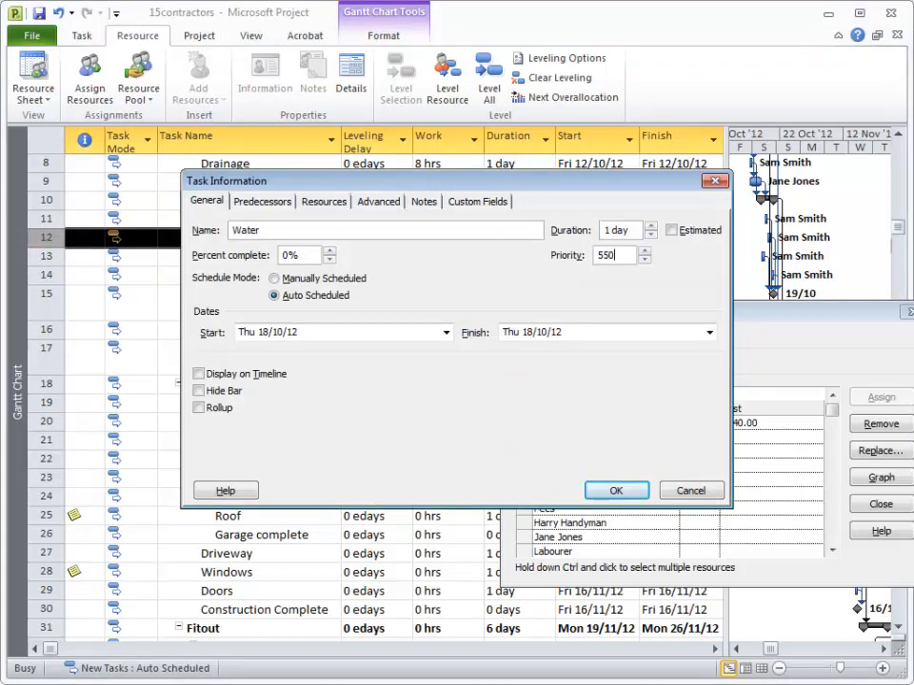
click(617, 492)
text(1 eday)
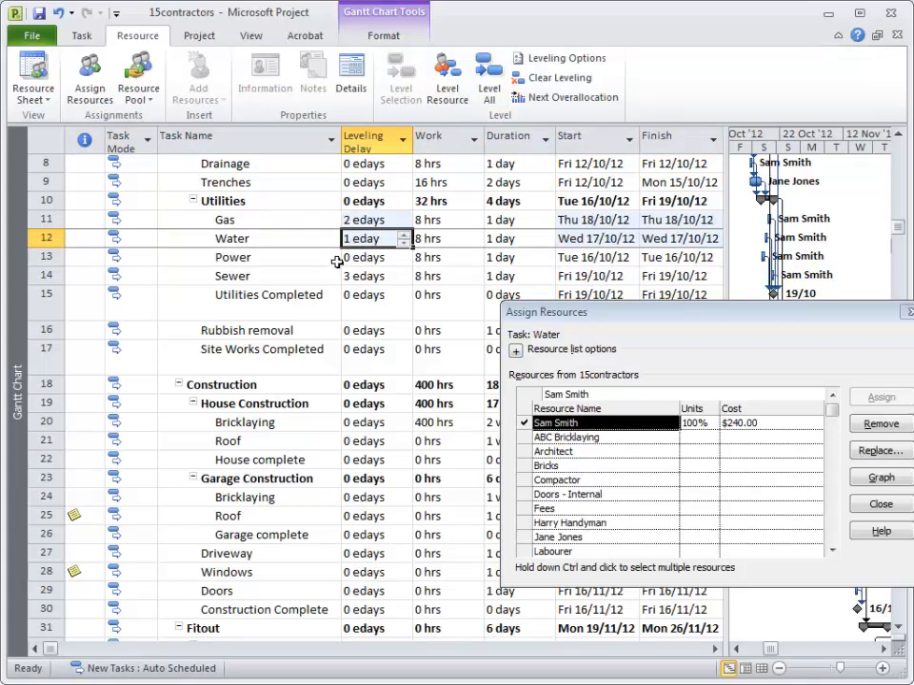
click(232, 257)
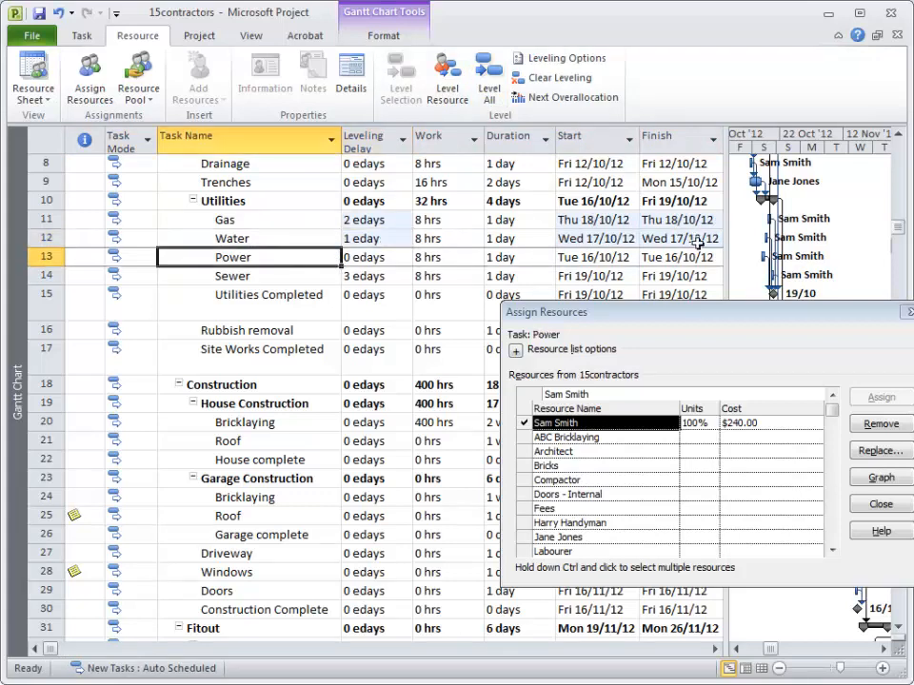
mouse_move(754, 257)
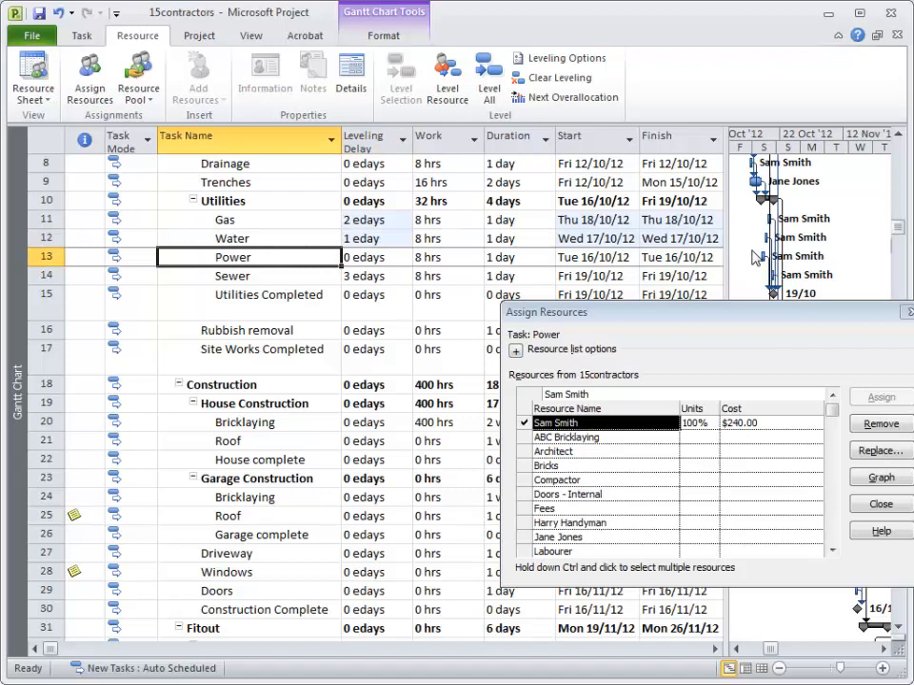